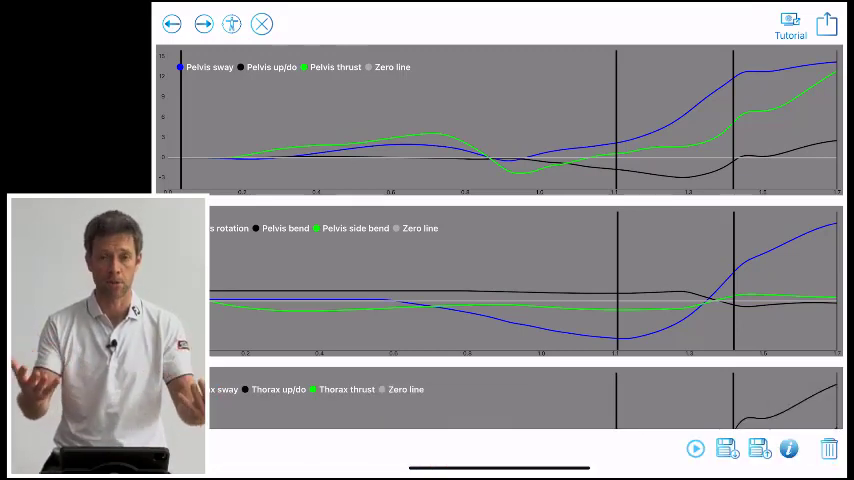
pyautogui.scroll(-3)
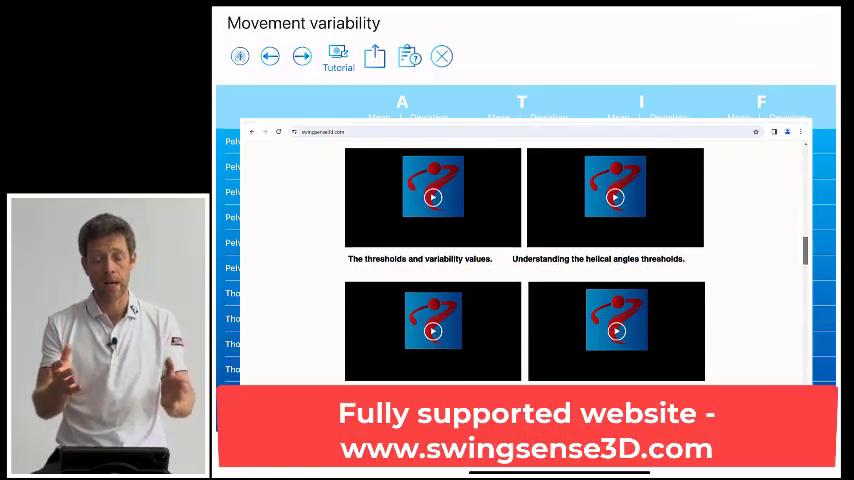
pyautogui.scroll(-3)
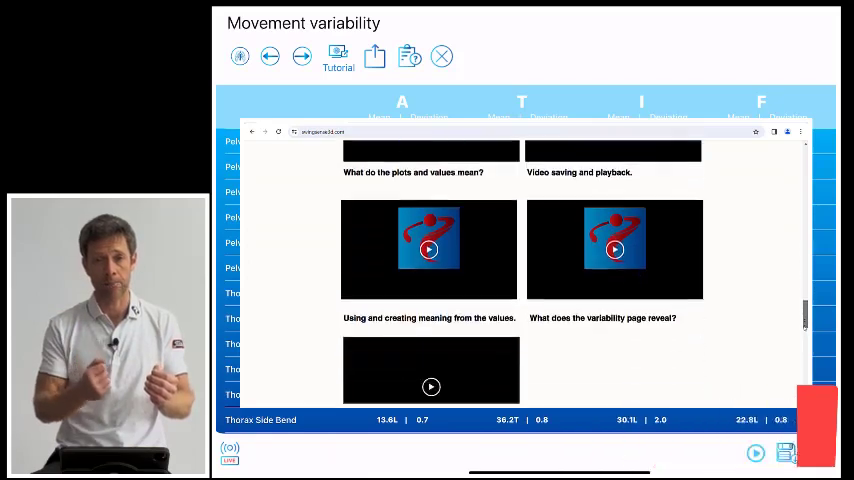